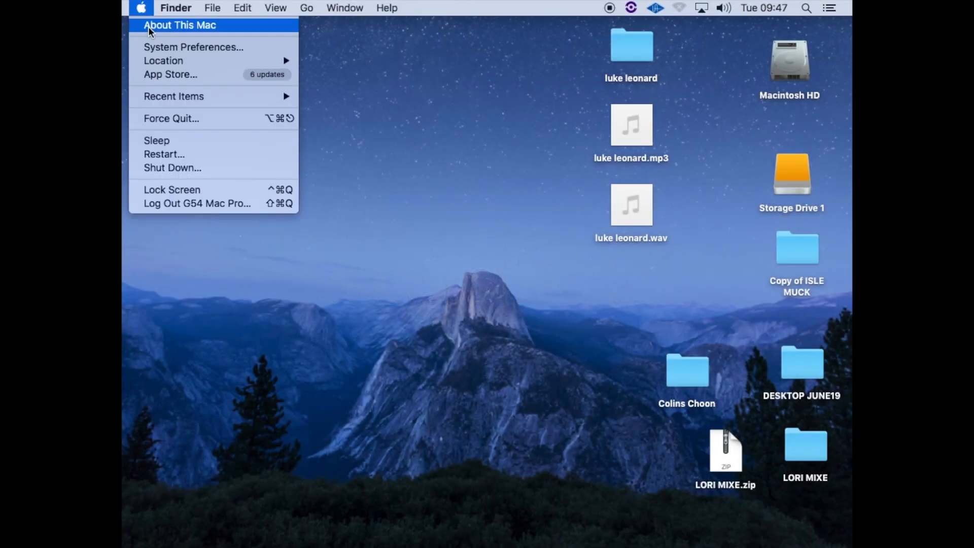
{"action": "mouse_move", "coordinate": [163, 60]}
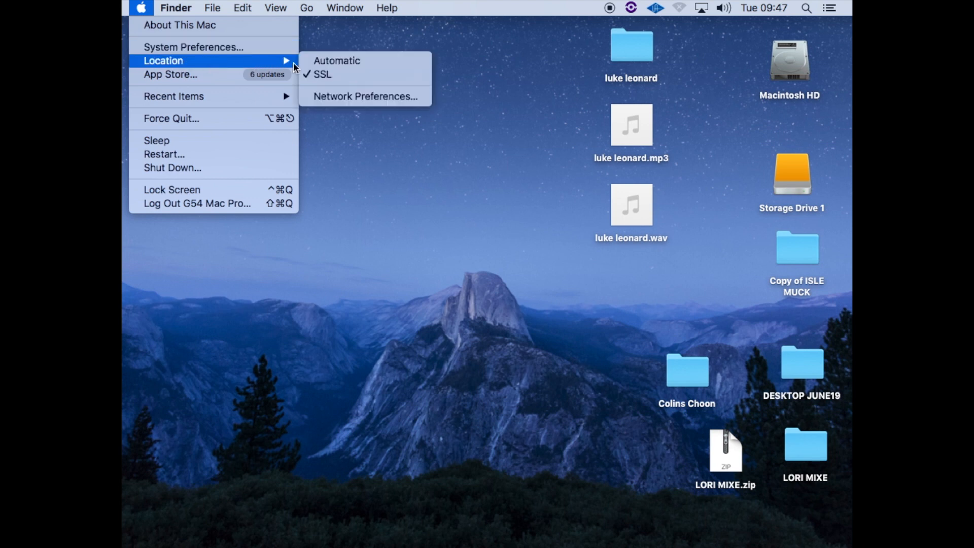
Launch the AWS924-948 Remote app from the Dock and load its Projects page
{"action": "left_click", "coordinate": [333, 81]}
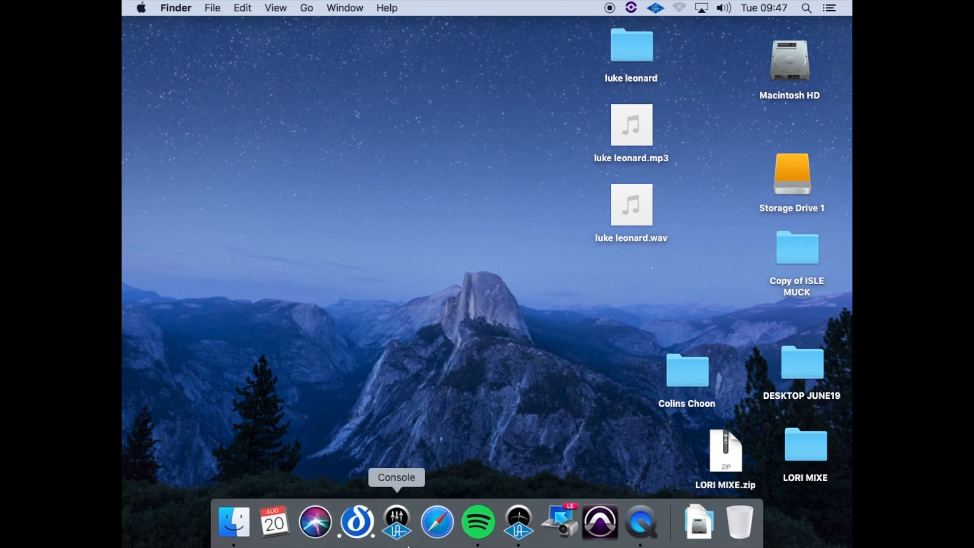
{"action": "left_click", "coordinate": [356, 520]}
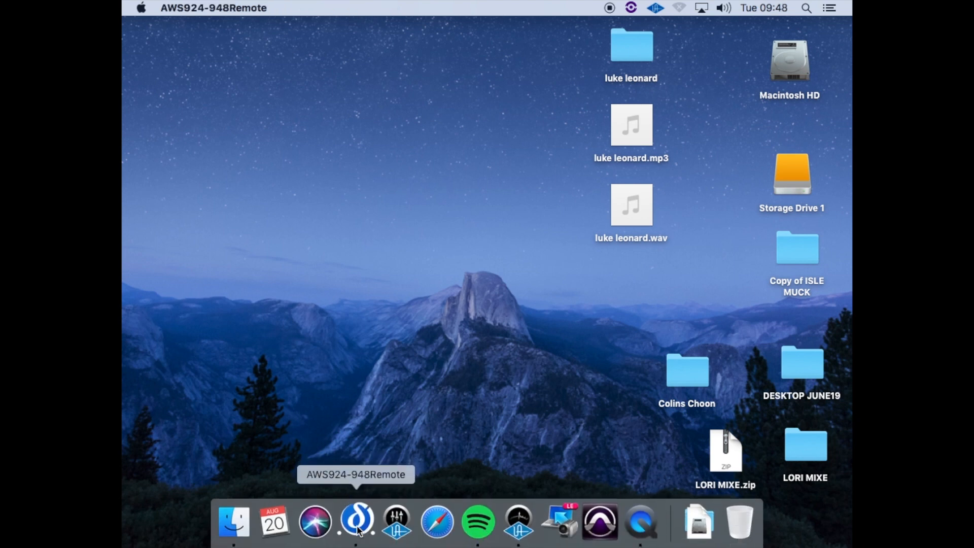
{"action": "left_click", "coordinate": [356, 521]}
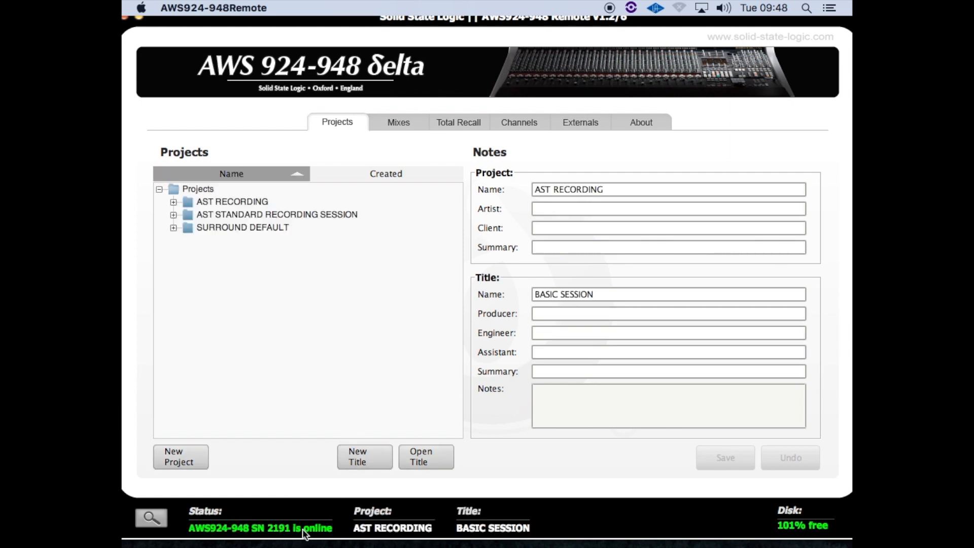
{"action": "left_click", "coordinate": [174, 201]}
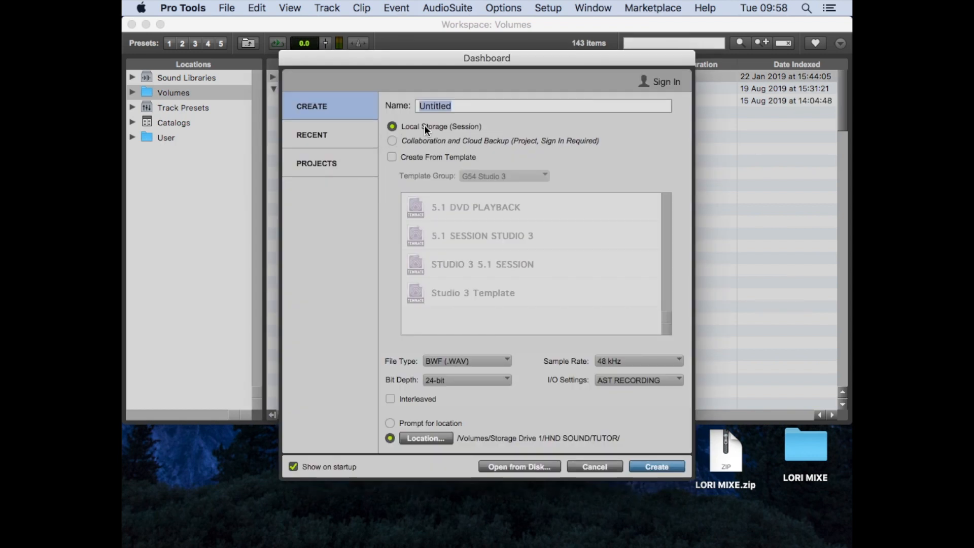
Name the session ACOUSTIC SONG and locate it in Storage Drive 1 / HND SOUND / GROUP A
{"action": "type", "text": "ACOUSTIC"}
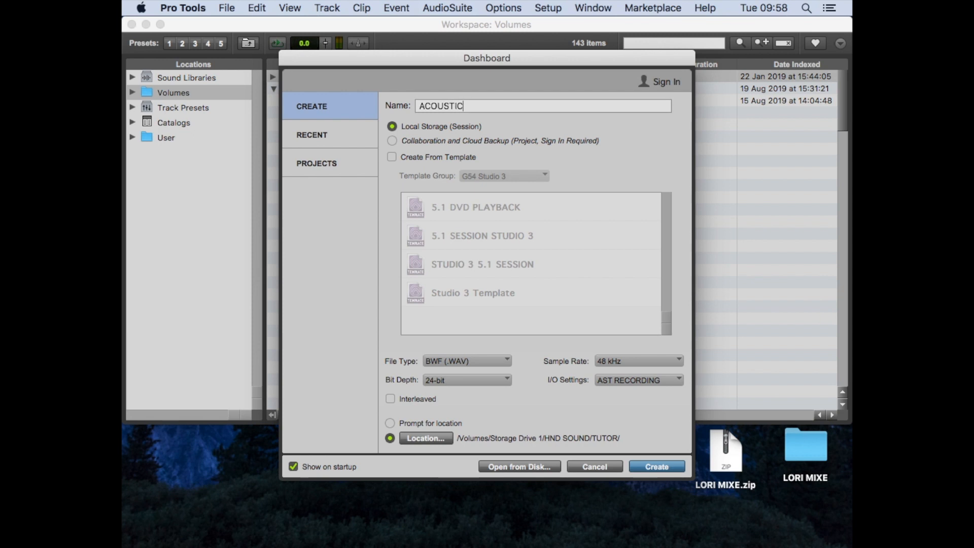
{"action": "type", "text": "SONG"}
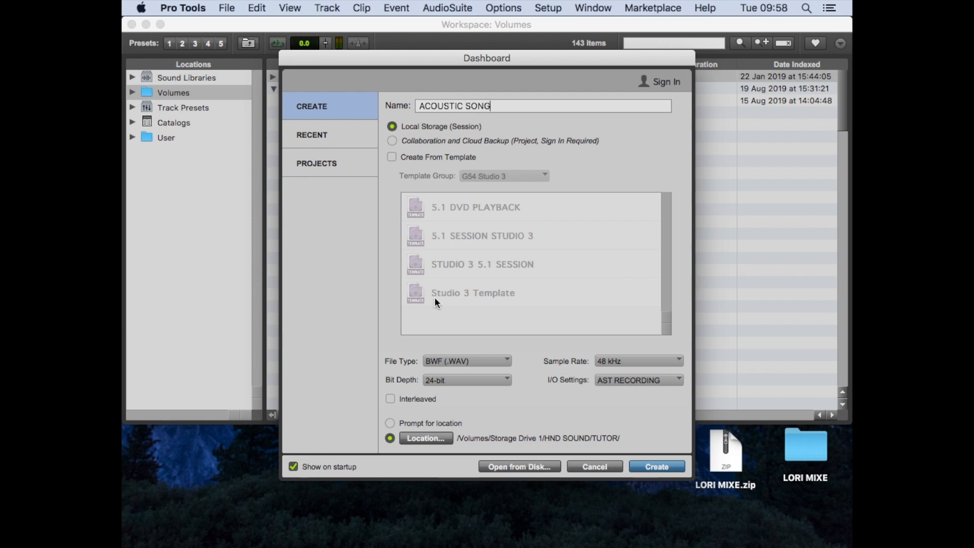
{"action": "left_click", "coordinate": [426, 438]}
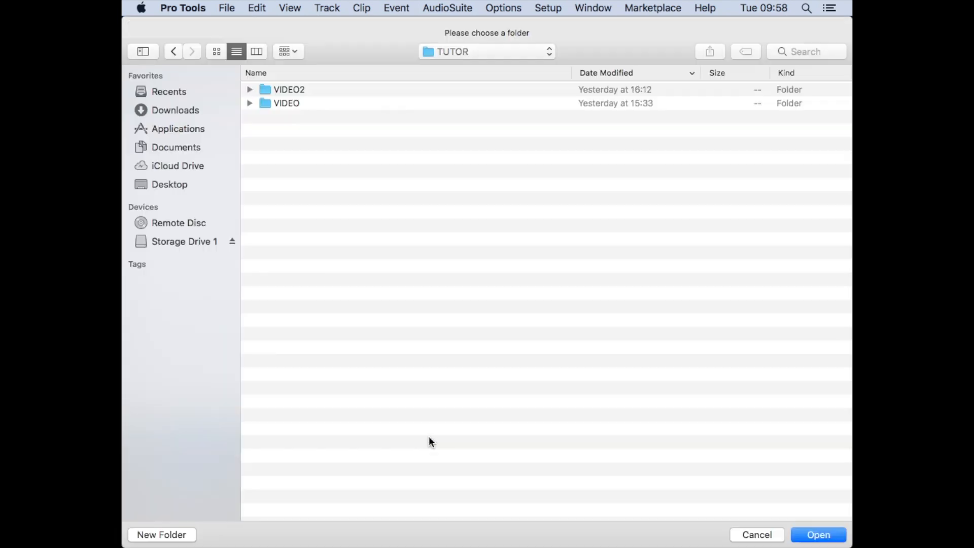
{"action": "left_click", "coordinate": [183, 241]}
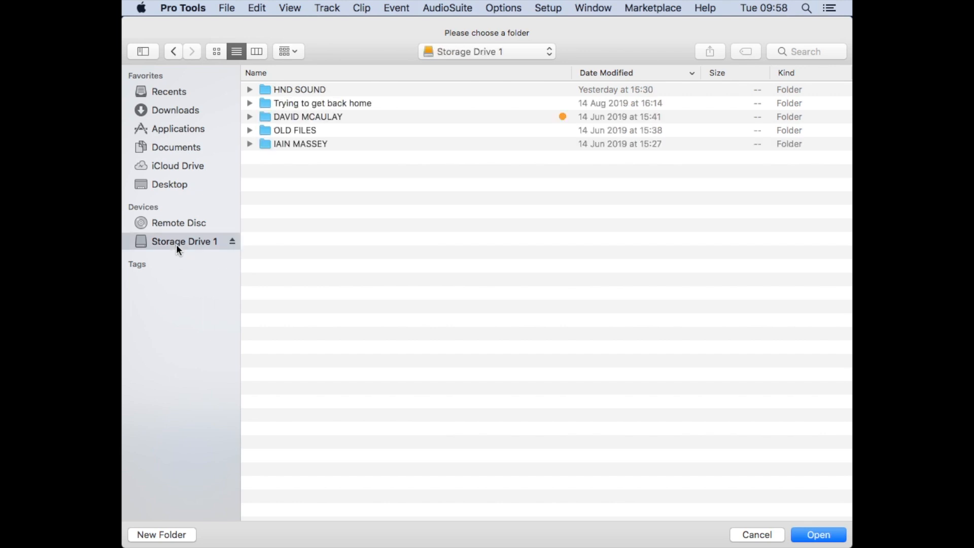
{"action": "mouse_move", "coordinate": [279, 90]}
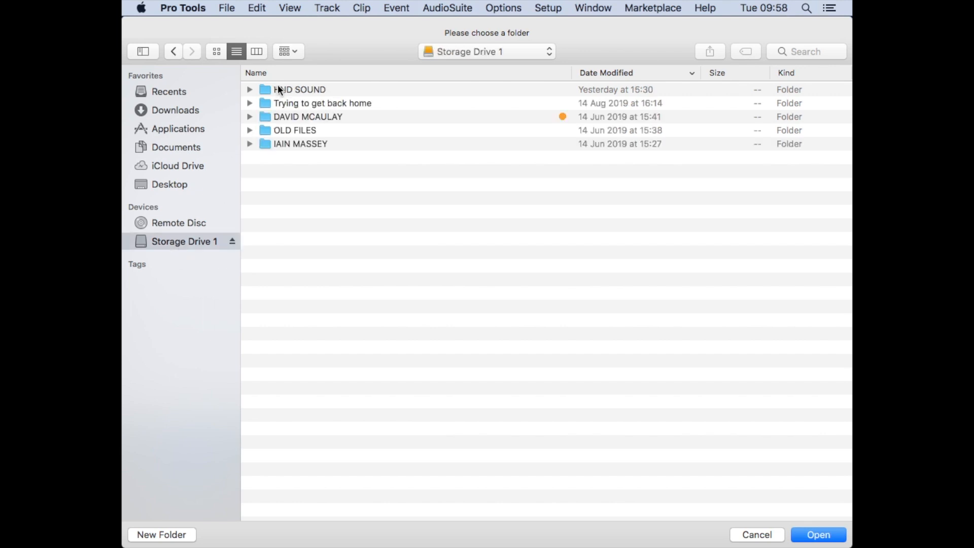
{"action": "double_click", "coordinate": [299, 89]}
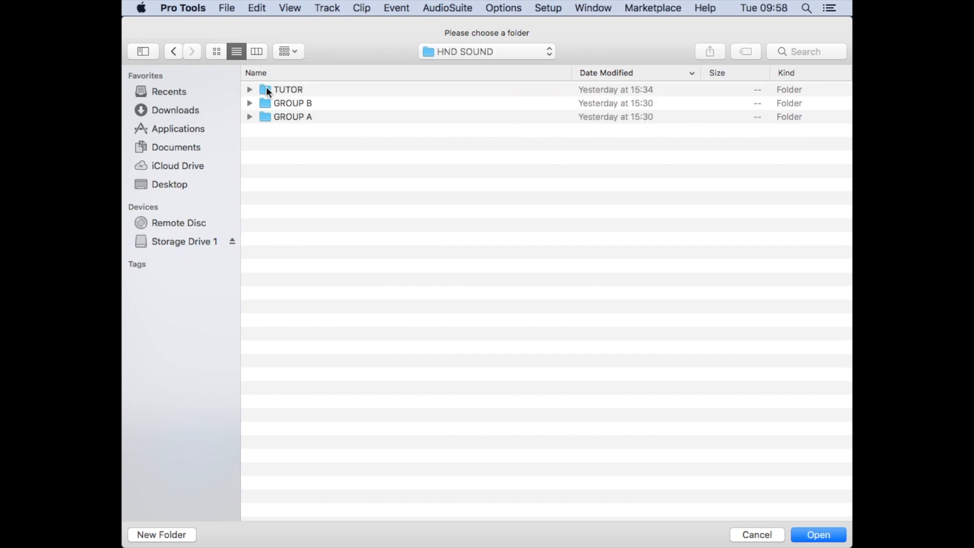
{"action": "double_click", "coordinate": [293, 117]}
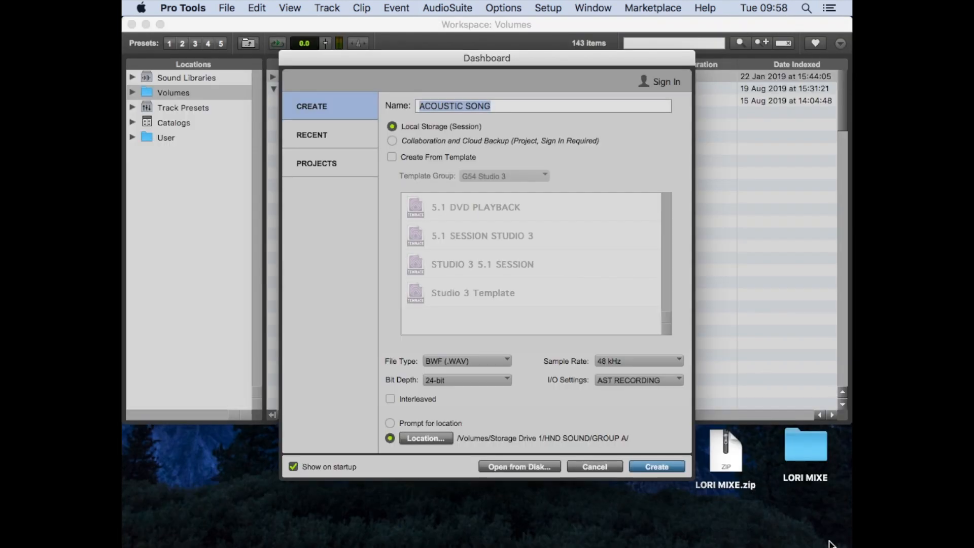
{"action": "mouse_move", "coordinate": [558, 429]}
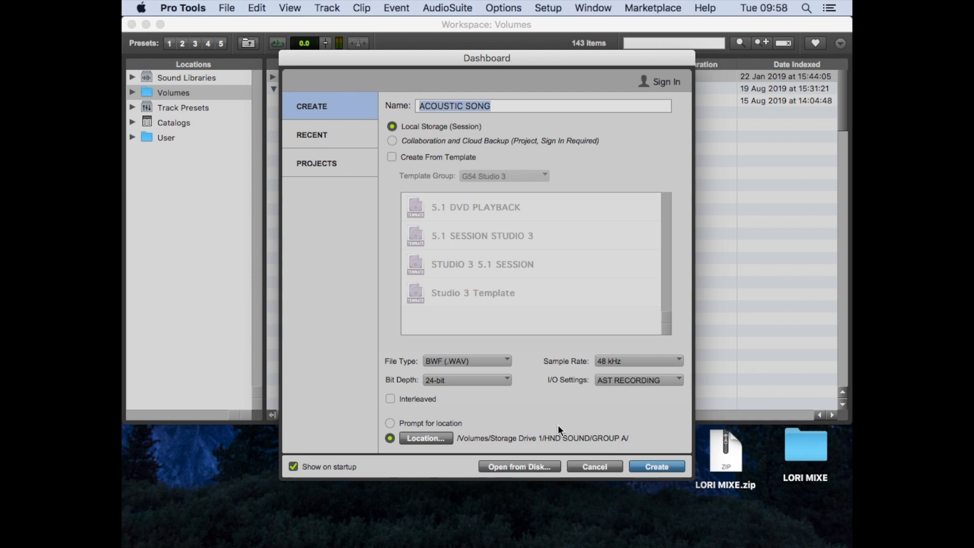
{"action": "mouse_move", "coordinate": [500, 383]}
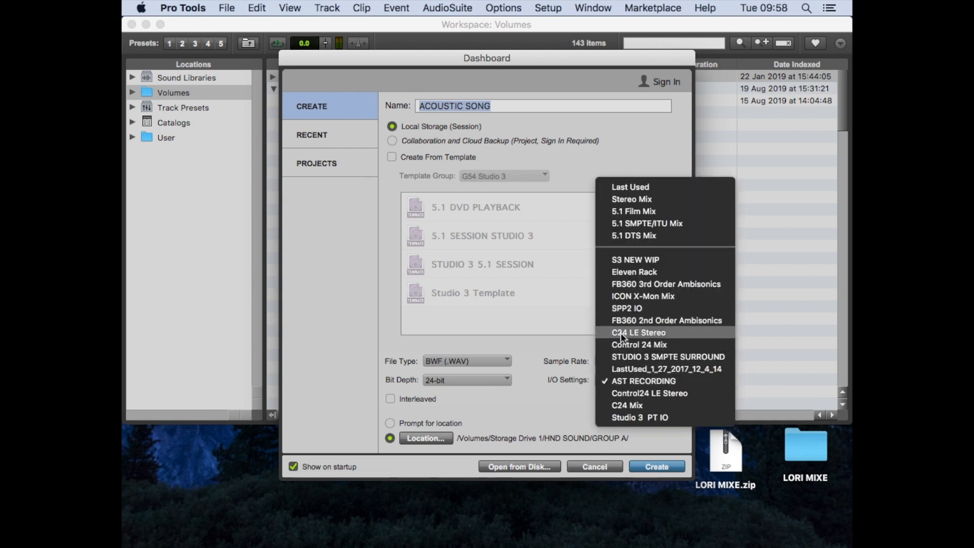
Keep AST RECORDING as the I/O settings and create the 48 kHz, 24-bit session
{"action": "left_click", "coordinate": [644, 380]}
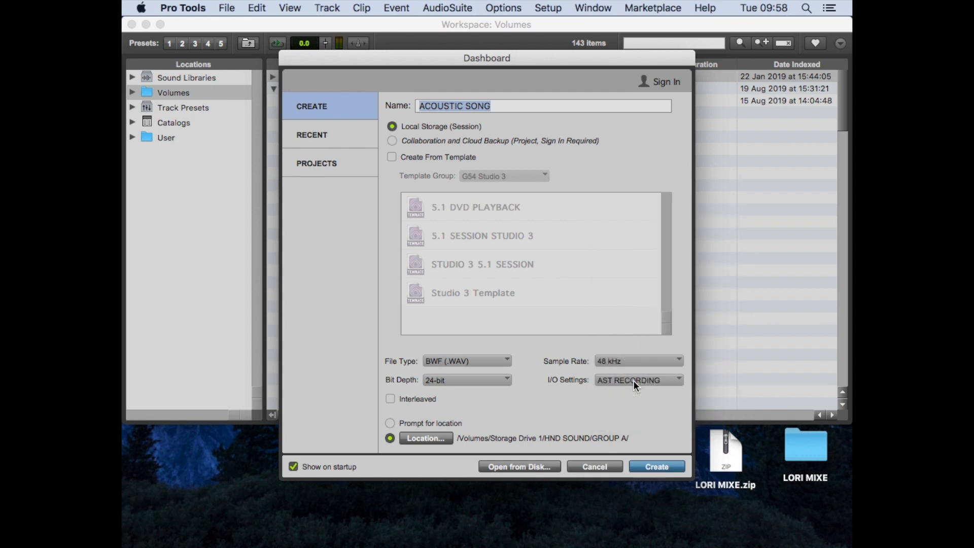
{"action": "mouse_move", "coordinate": [472, 386]}
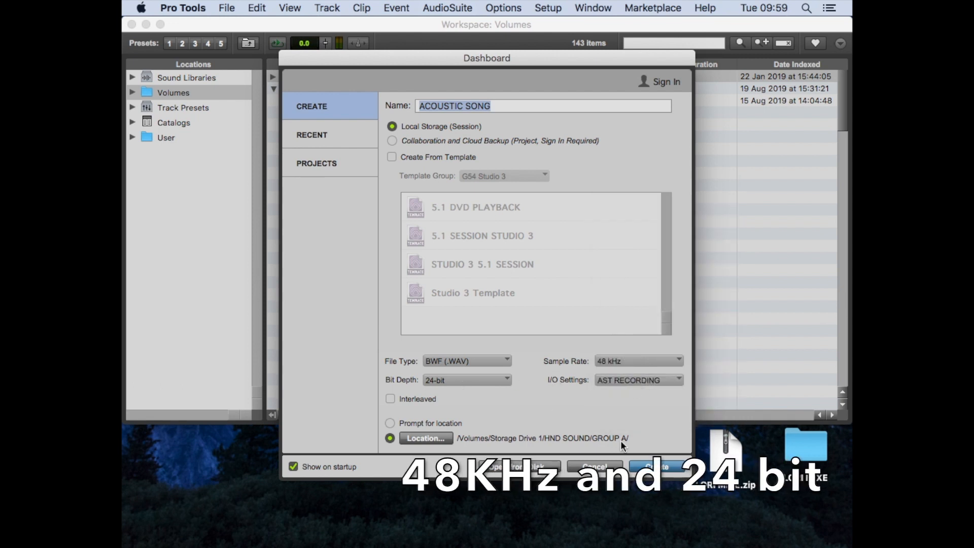
{"action": "left_click", "coordinate": [654, 467]}
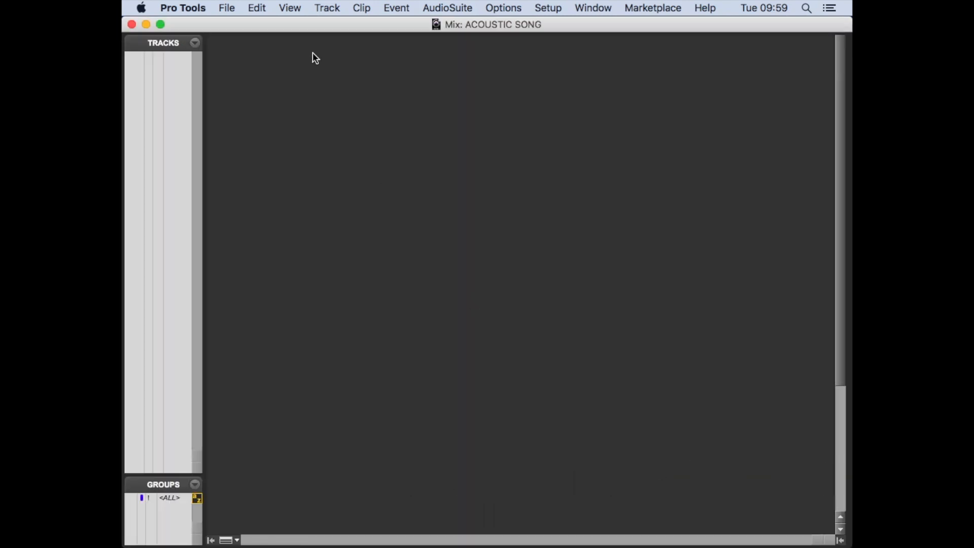
Create one new mono audio track, Audio 1, via Track > New
{"action": "key", "text": "shift+cmd+n"}
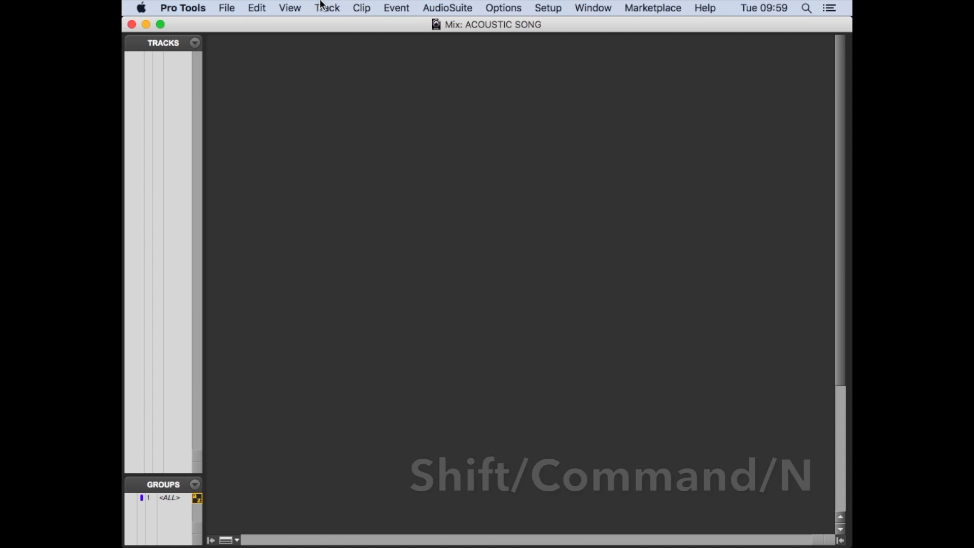
{"action": "left_click", "coordinate": [326, 7]}
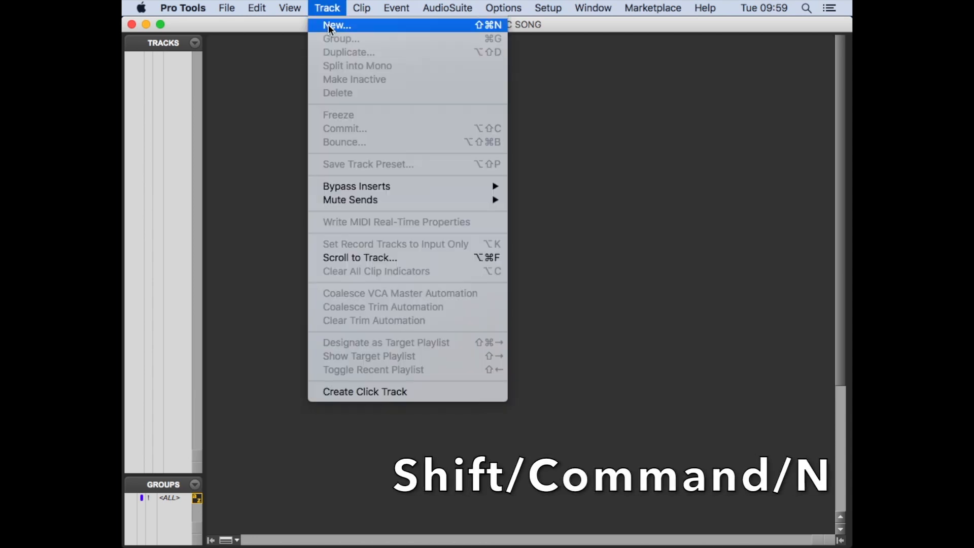
{"action": "left_click", "coordinate": [337, 25]}
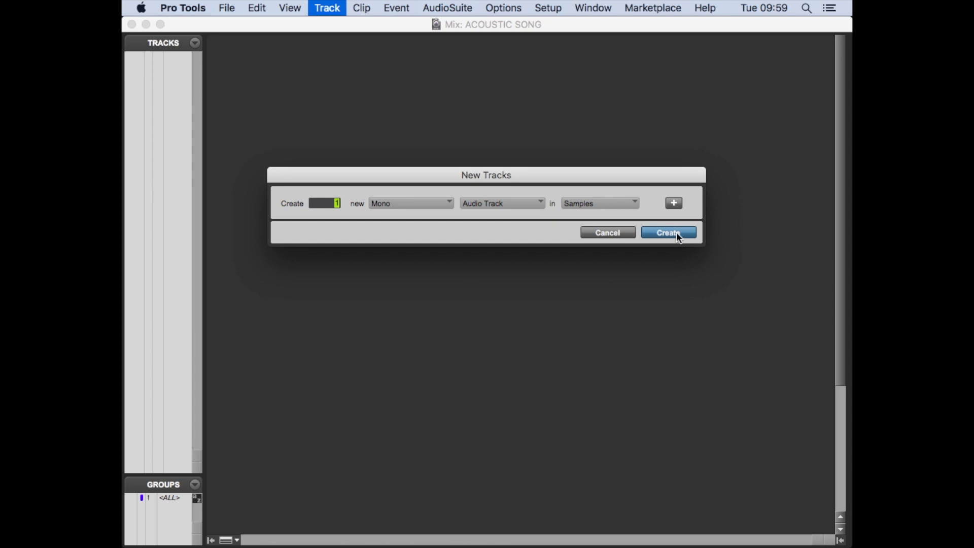
{"action": "left_click", "coordinate": [668, 233]}
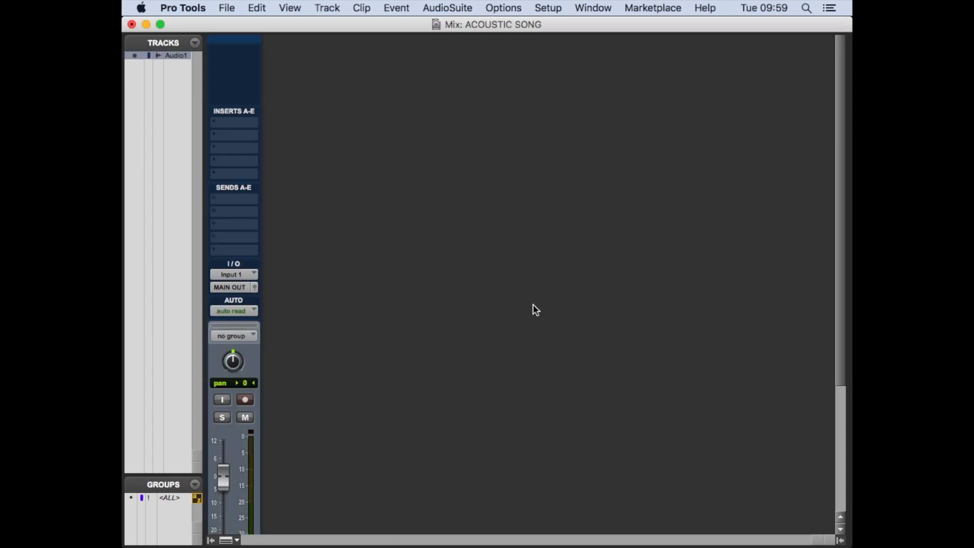
{"action": "mouse_move", "coordinate": [245, 301]}
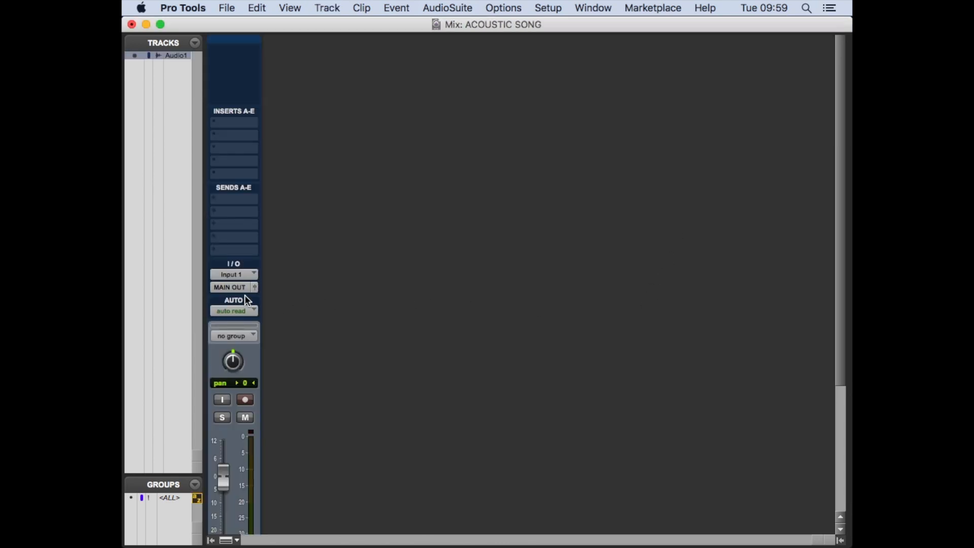
Confirm Audio 1 feeds MAIN OUT and takes Input 1 as its source
{"action": "left_click", "coordinate": [230, 287]}
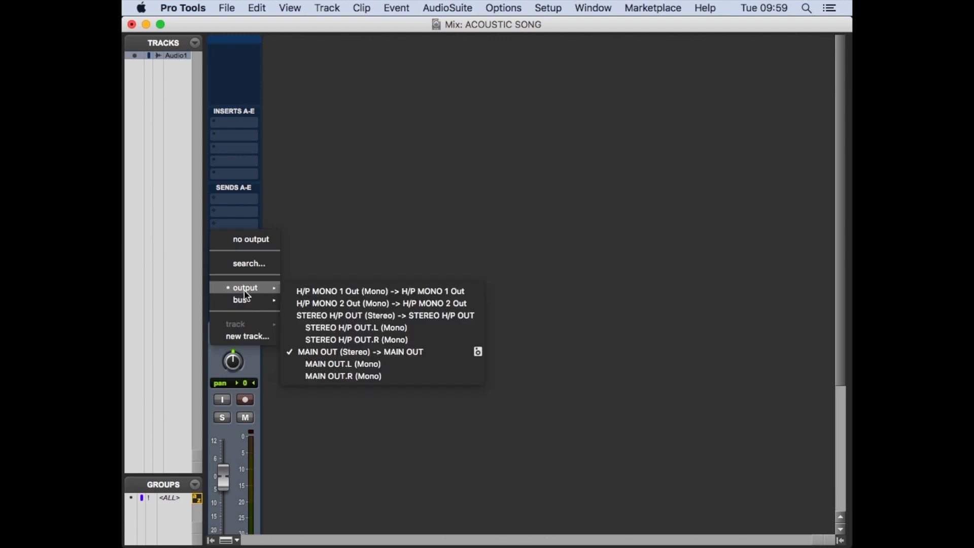
{"action": "mouse_move", "coordinate": [351, 359]}
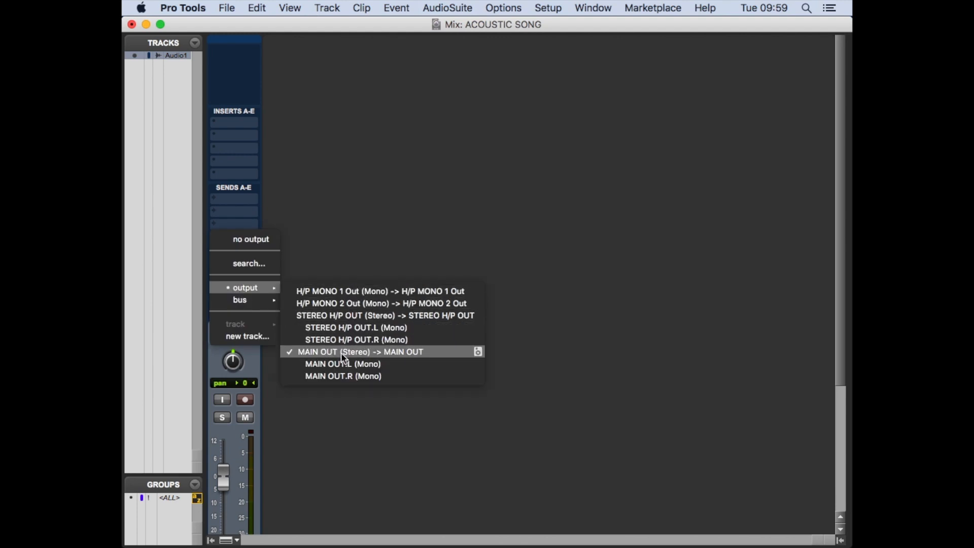
{"action": "left_click", "coordinate": [359, 352]}
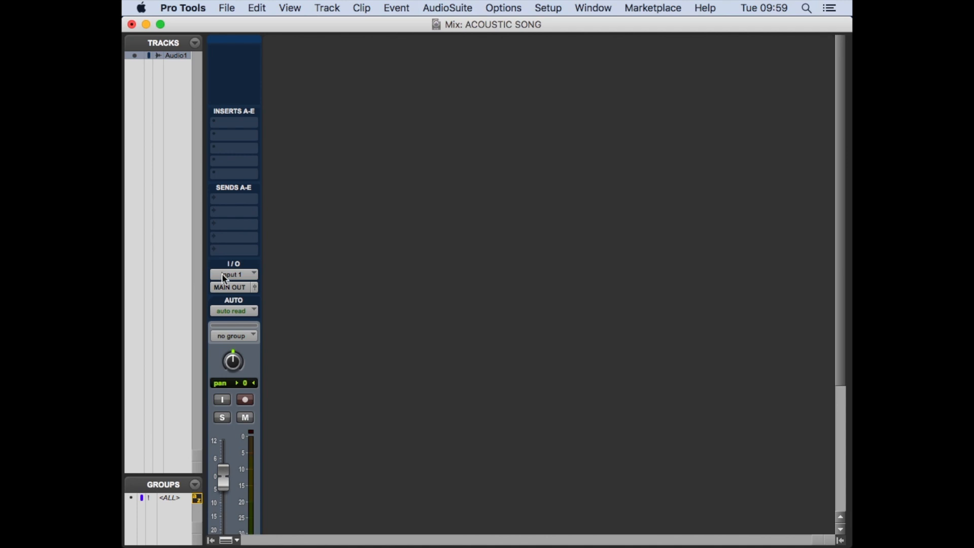
{"action": "left_click", "coordinate": [233, 274]}
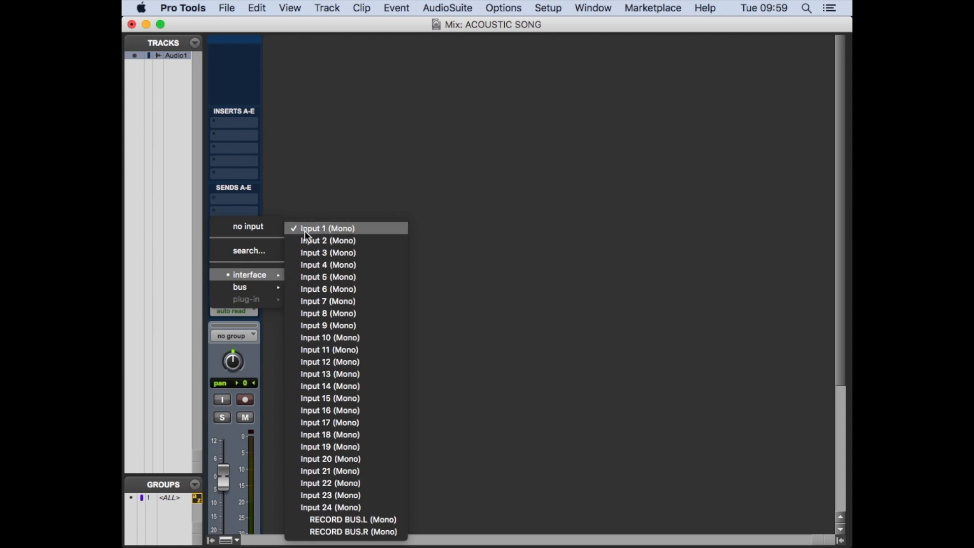
{"action": "left_click", "coordinate": [328, 229]}
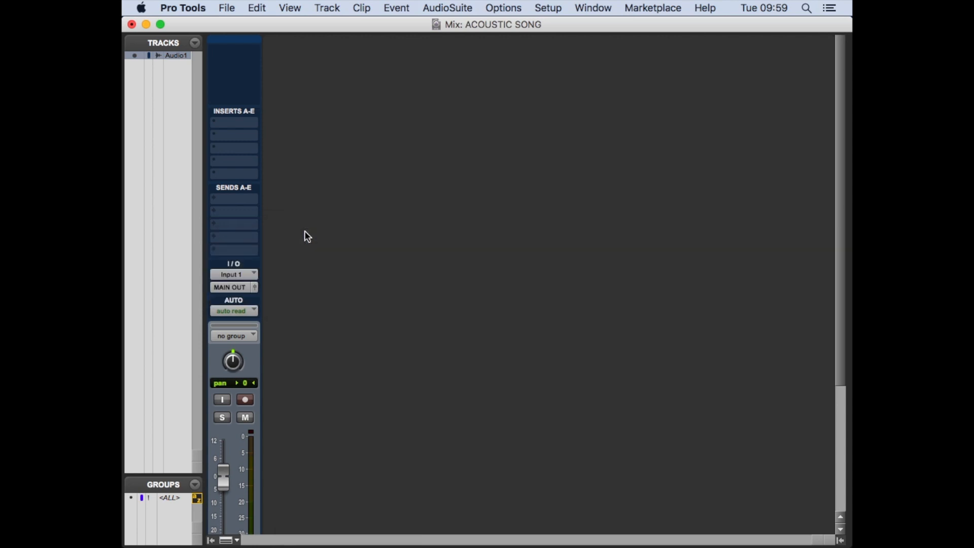
{"action": "mouse_move", "coordinate": [243, 203]}
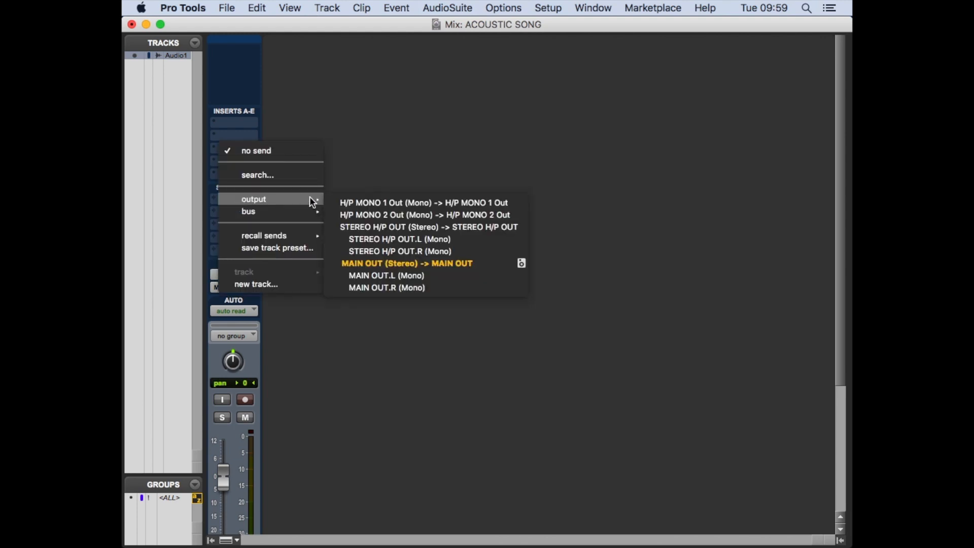
Add a pre-fade send to STEREO H/P OUT on Audio 1 and turn on input monitoring
{"action": "left_click", "coordinate": [428, 227]}
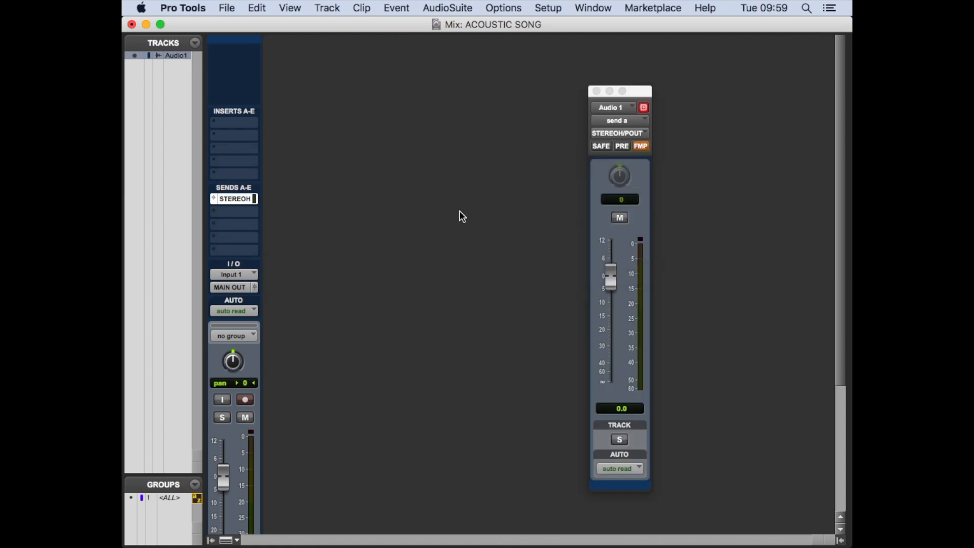
{"action": "left_click", "coordinate": [621, 146]}
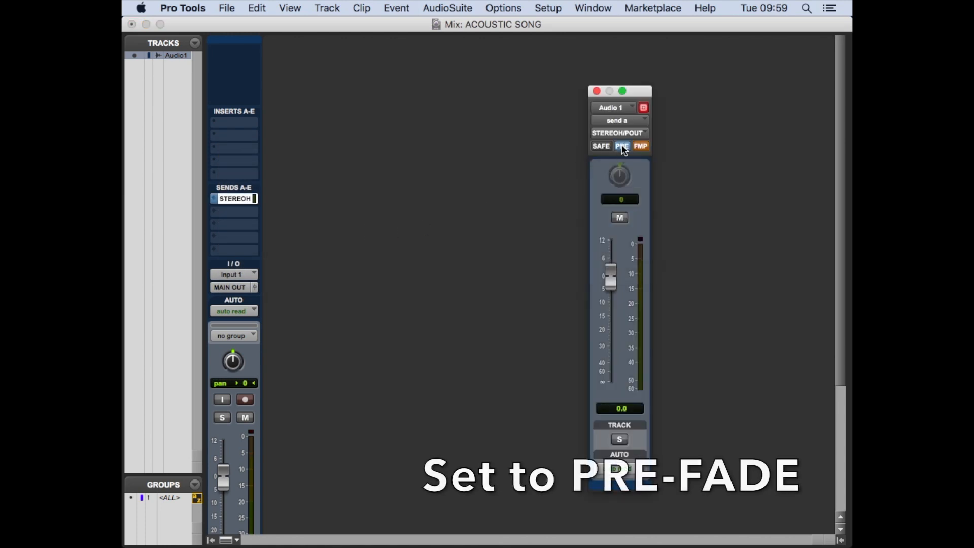
{"action": "left_click", "coordinate": [596, 91]}
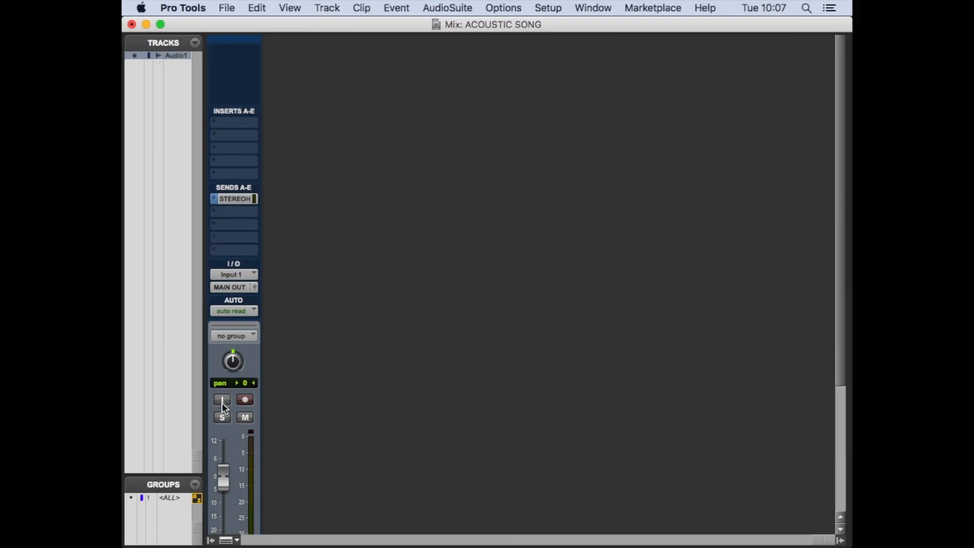
{"action": "left_click", "coordinate": [244, 399]}
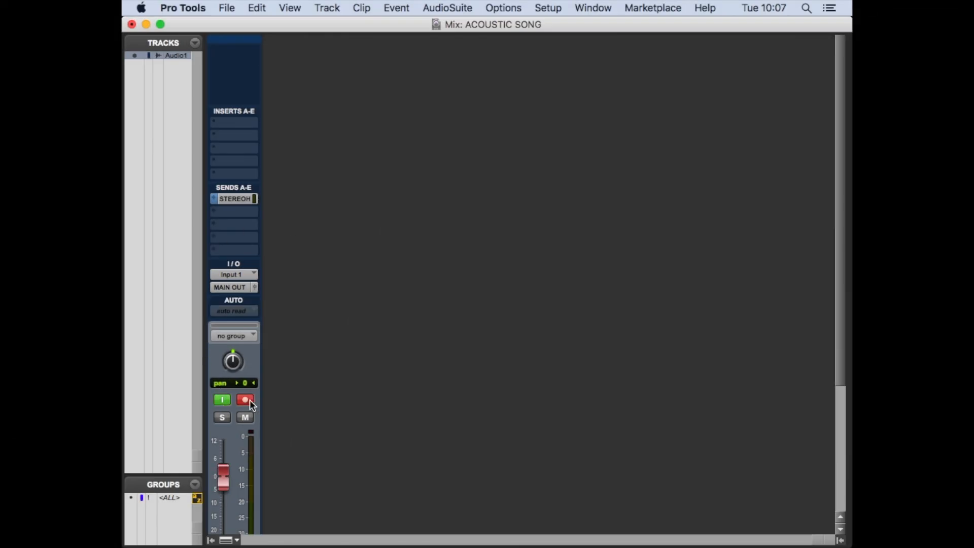